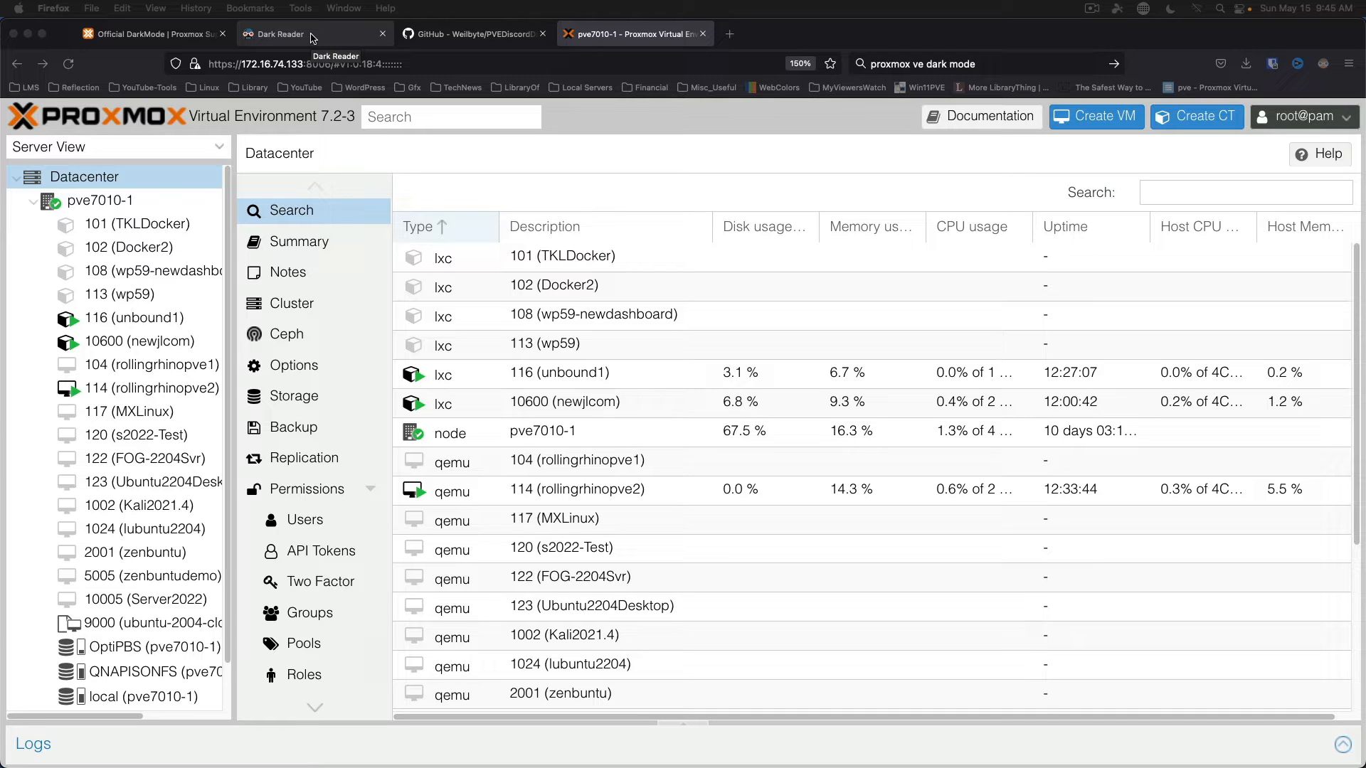
mouse_move(314, 39)
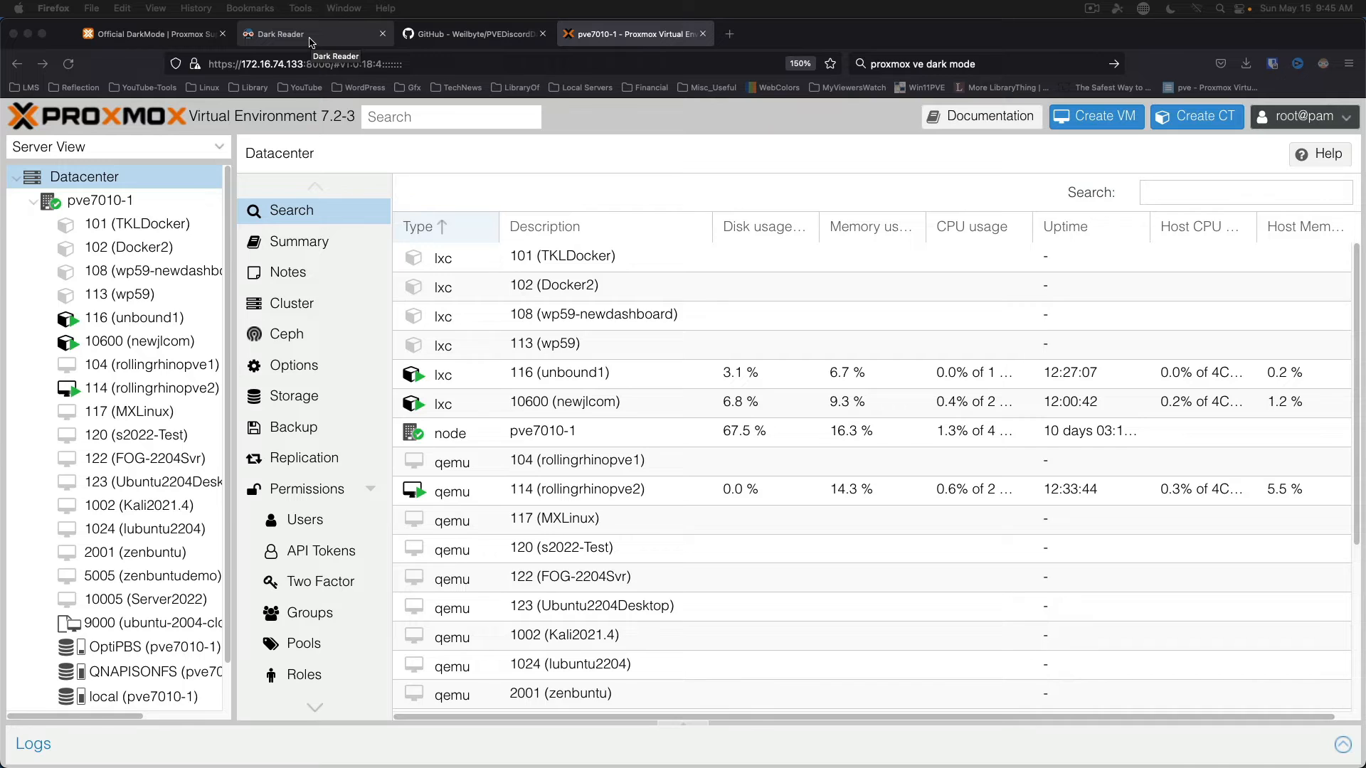
Switch Firefox to the Dark Reader tab showing darkreader.org
click(282, 34)
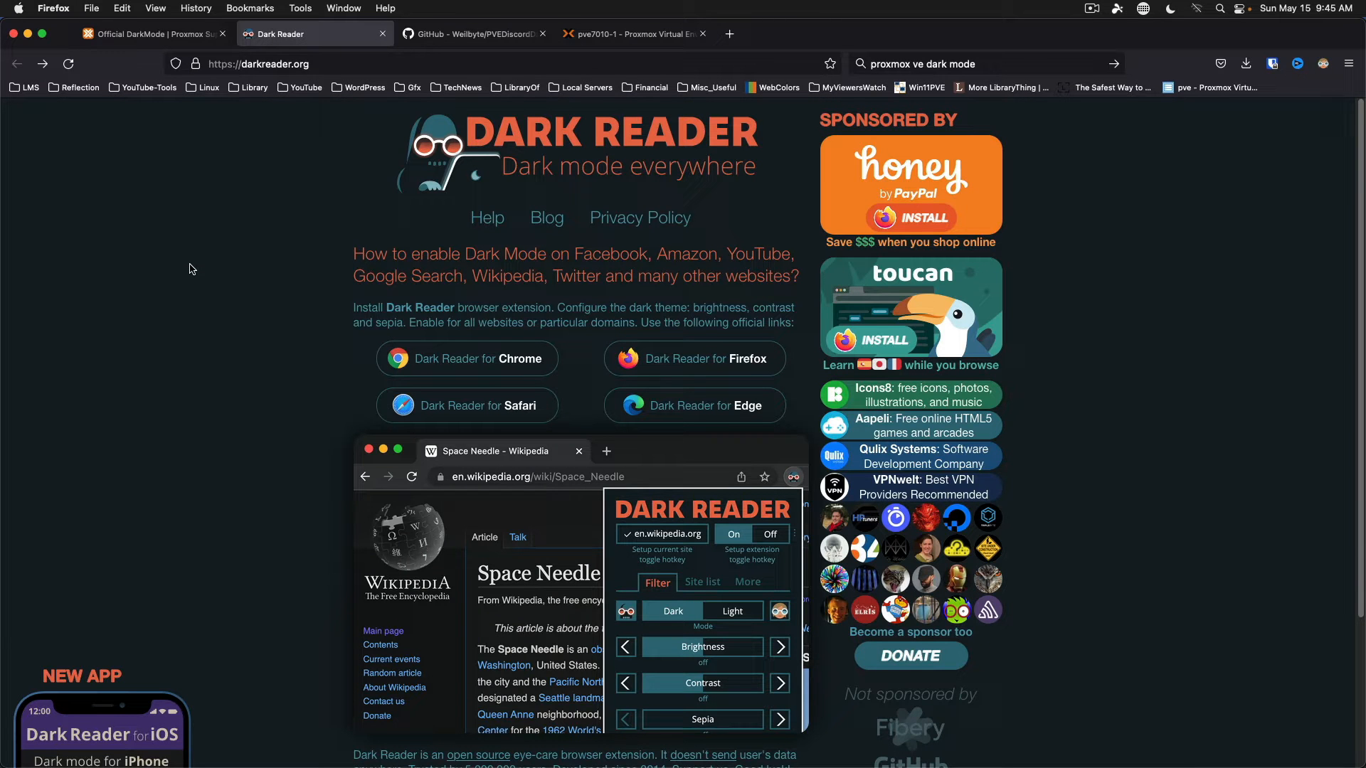
mouse_move(231, 394)
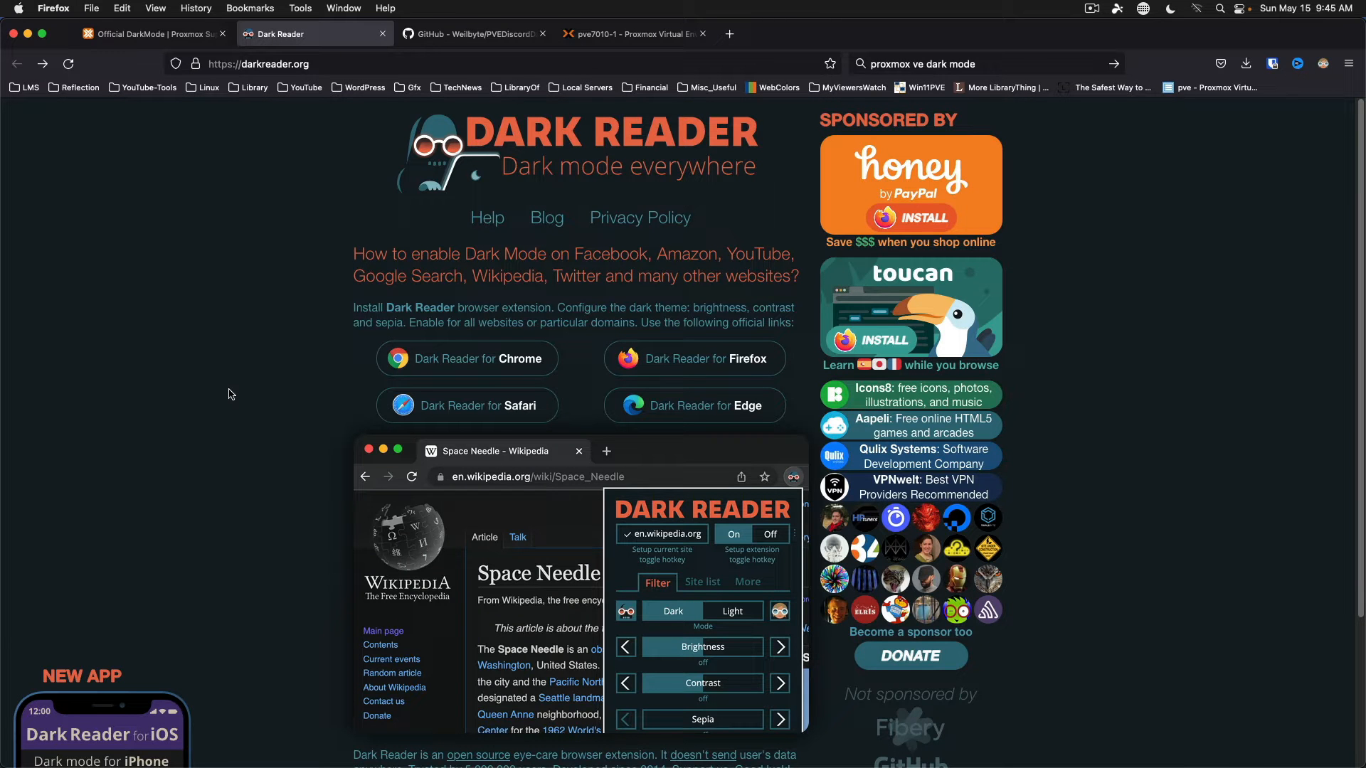
mouse_move(239, 384)
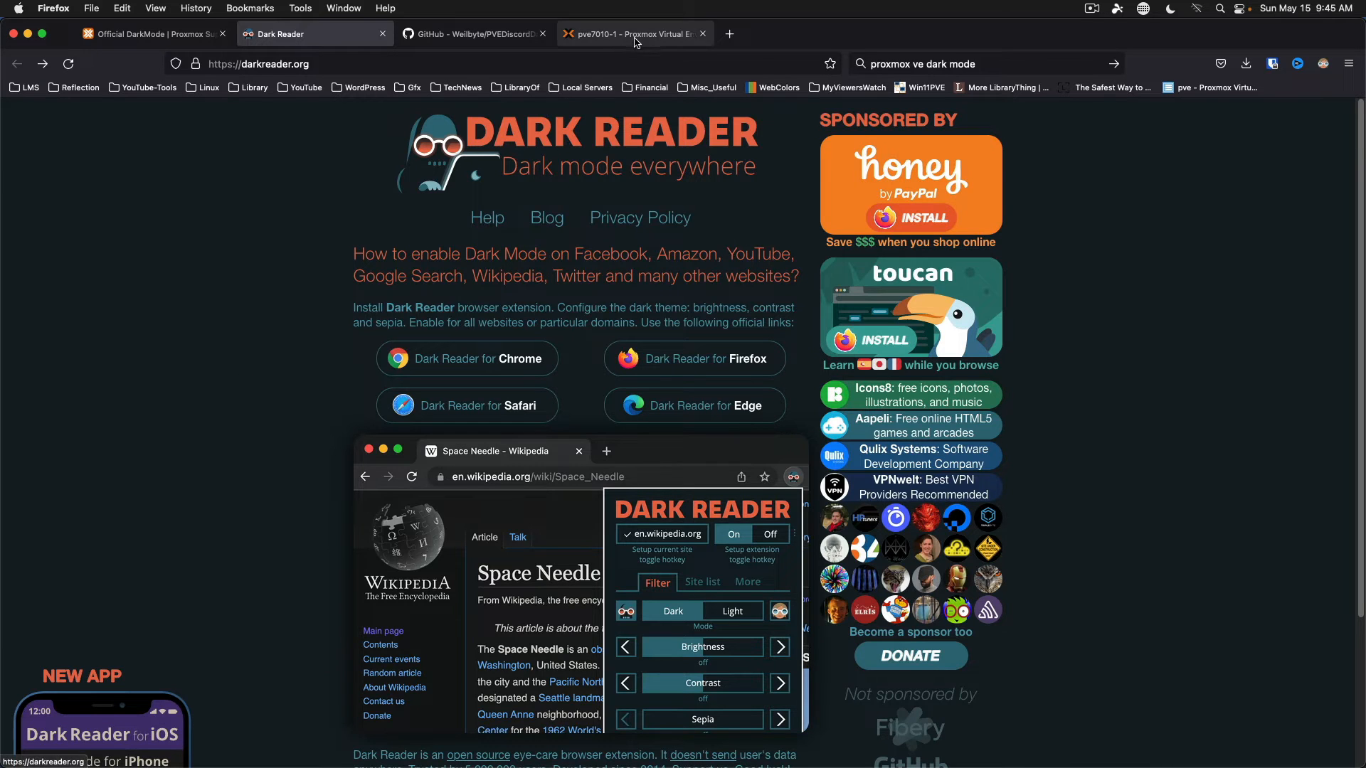
Preview the Proxmox datacenter view with Dark Reader turned on, then turn it off again
click(635, 35)
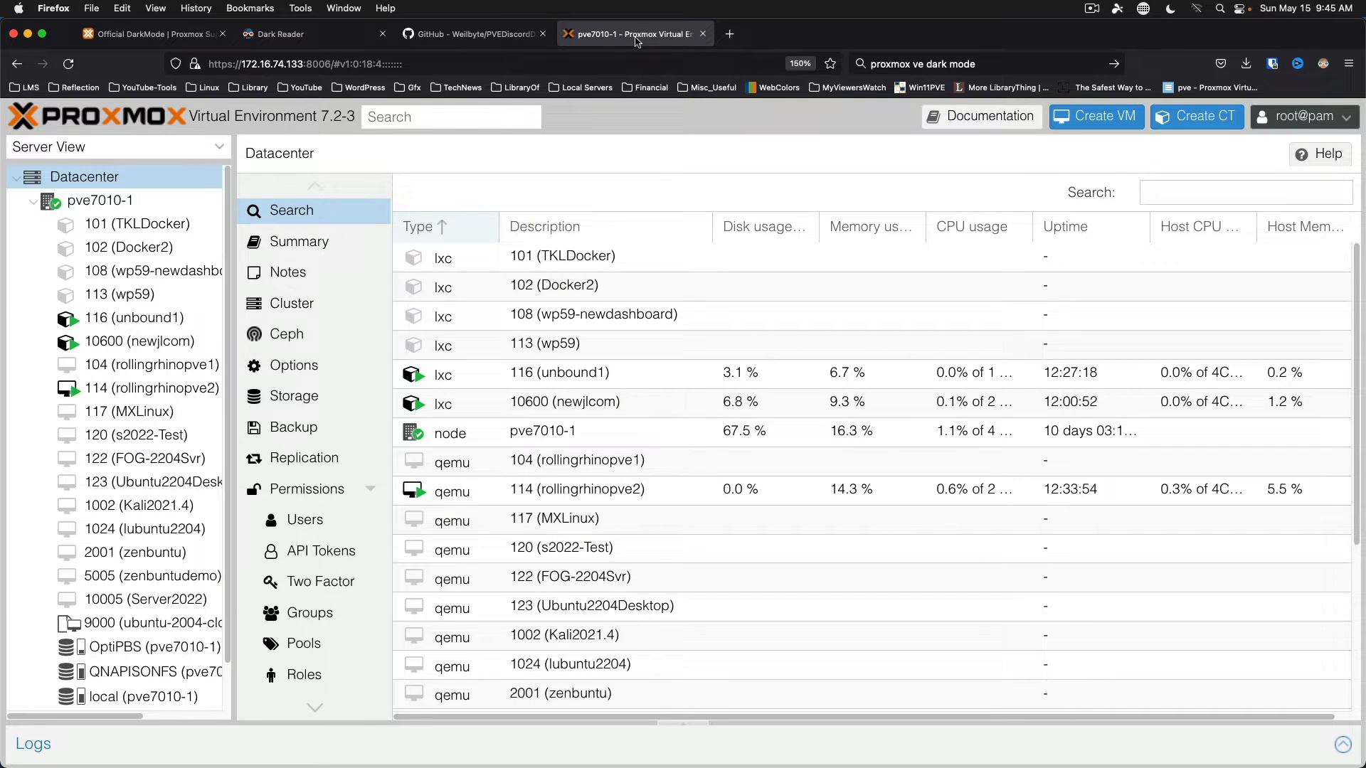
click(1323, 64)
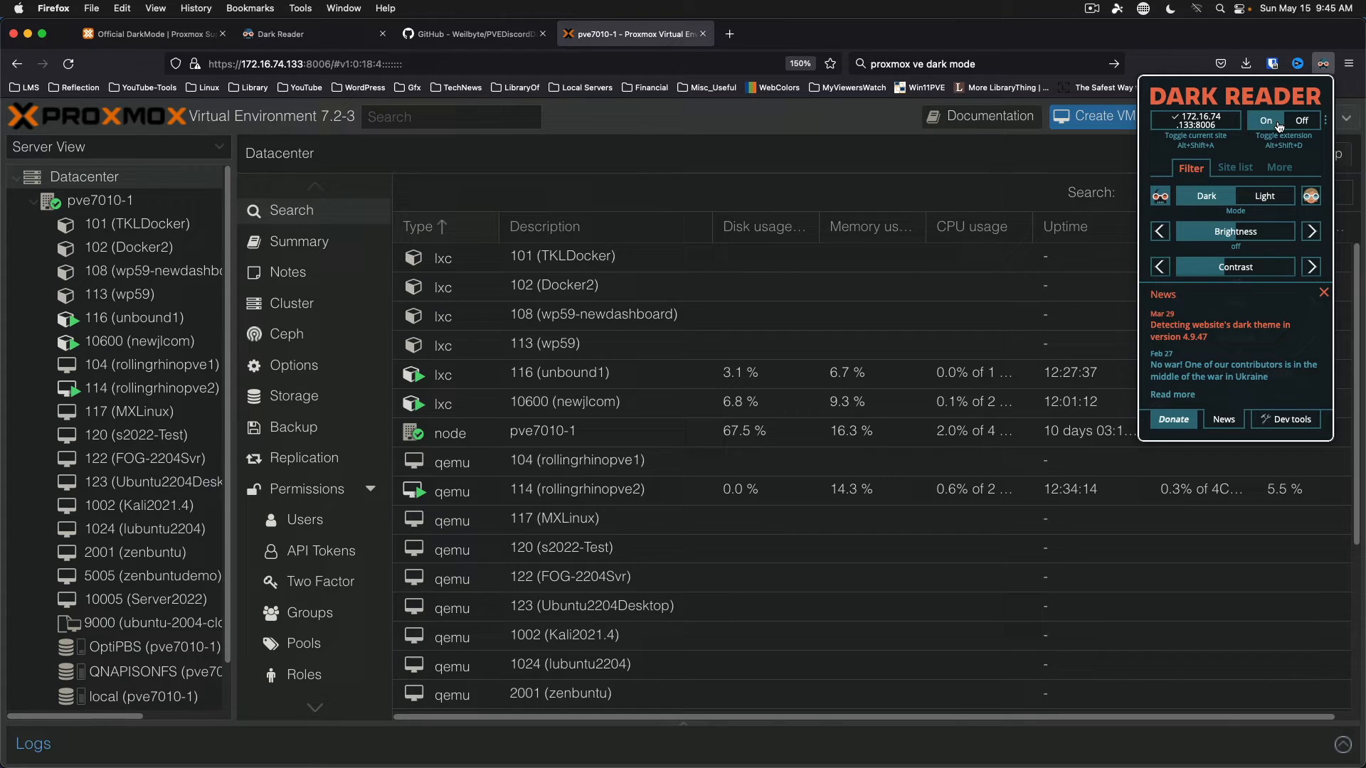
click(1304, 120)
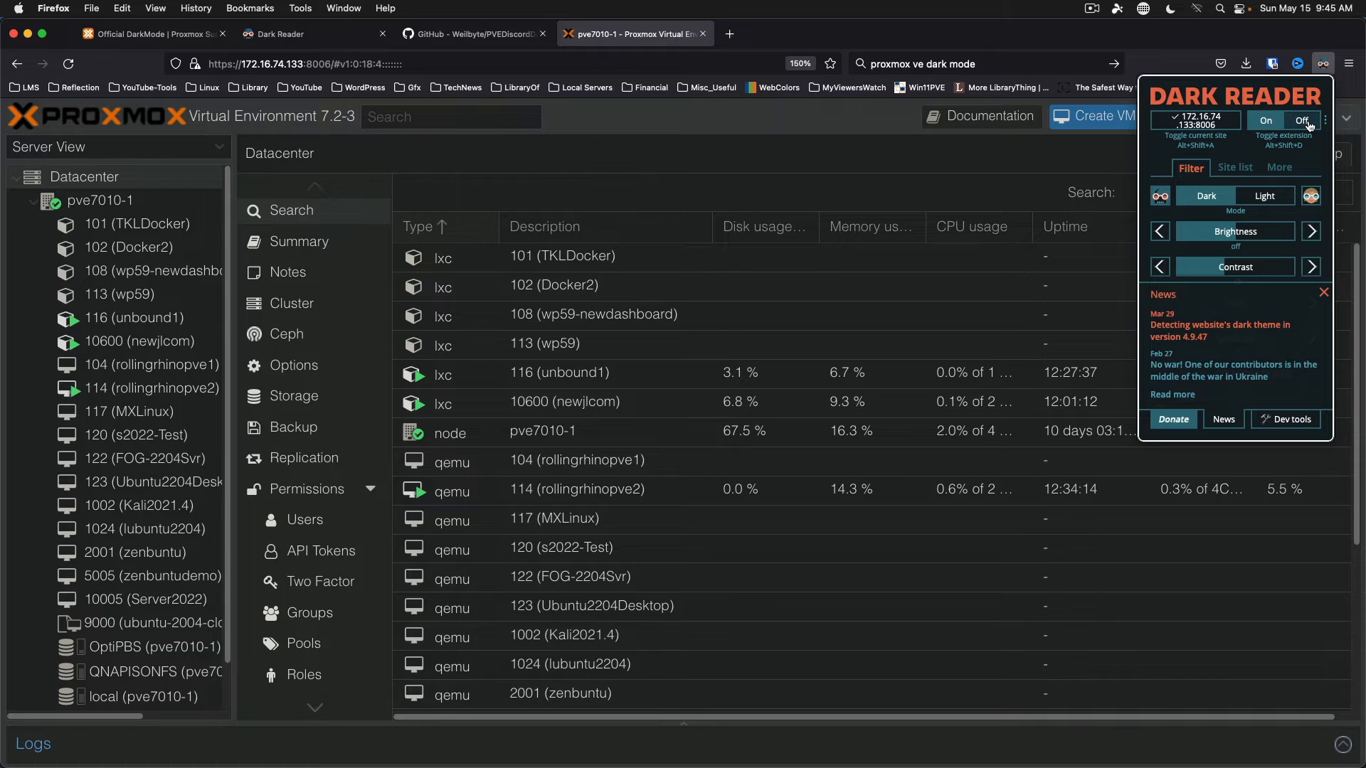
click(1304, 119)
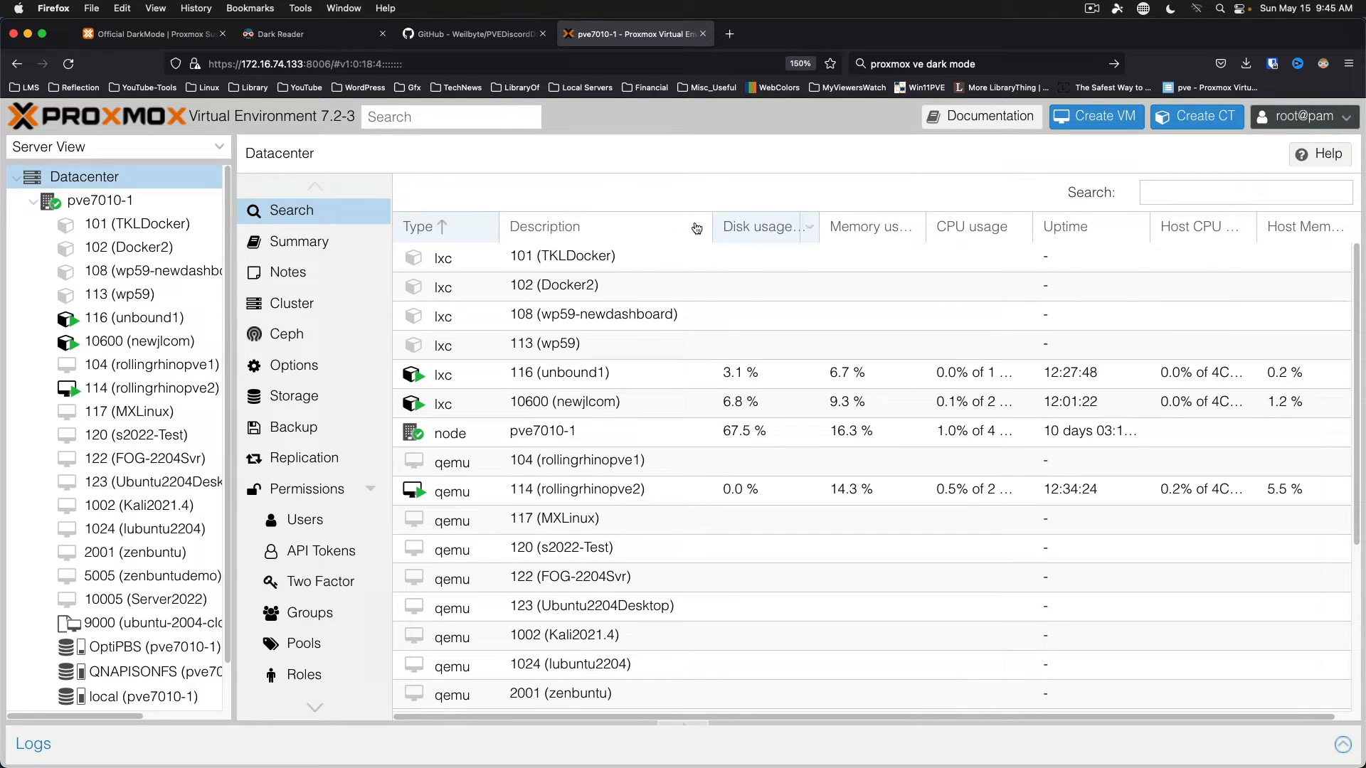
Copy the PVEDiscordDark installation oneliner from the repository's Installation section
click(469, 34)
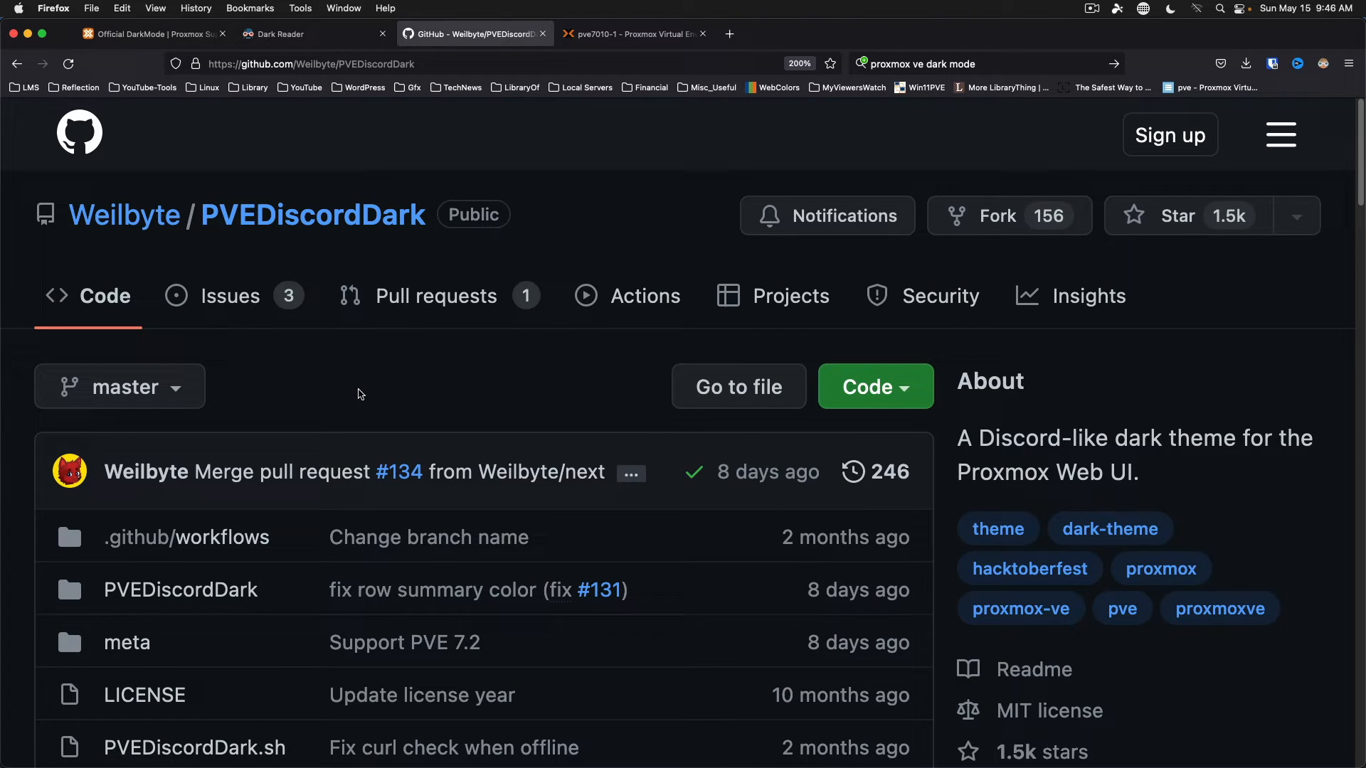
mouse_move(422, 407)
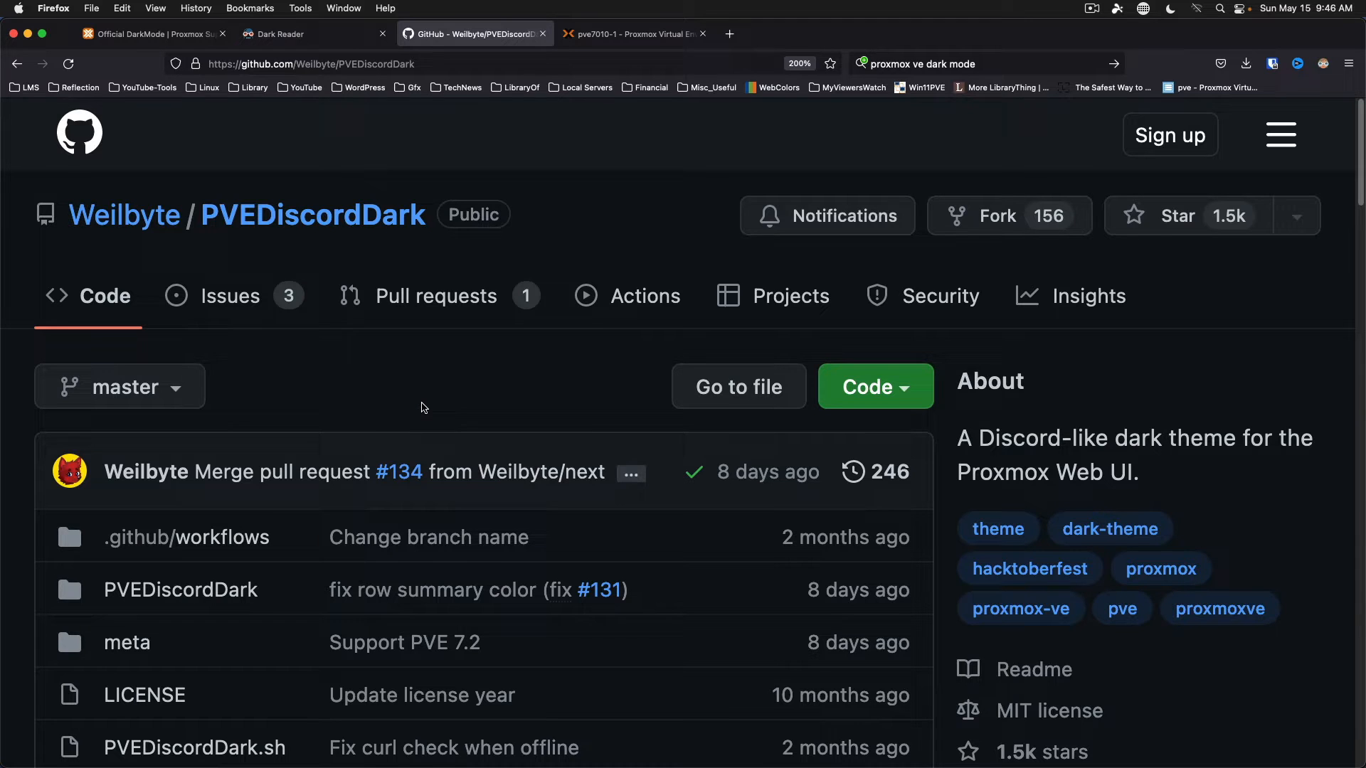
scroll(down, 3)
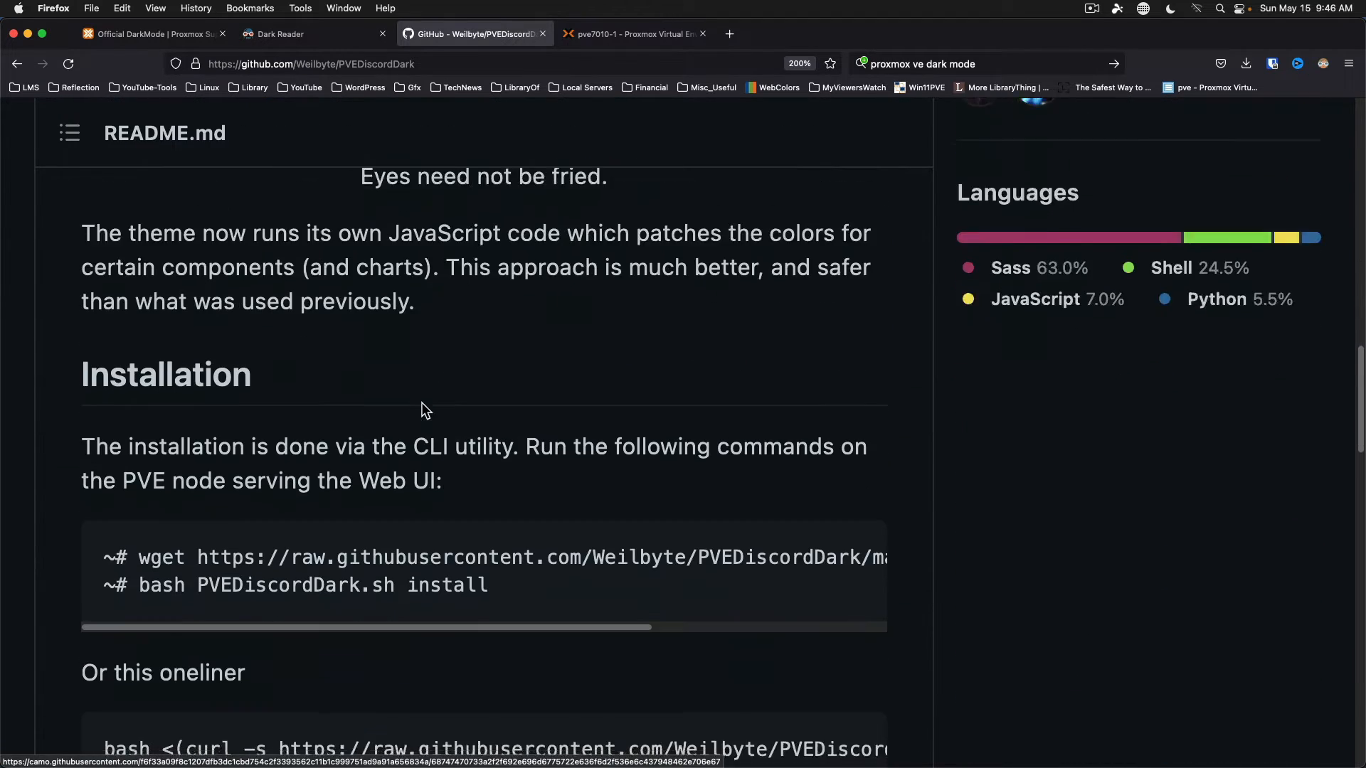
scroll(down, 3)
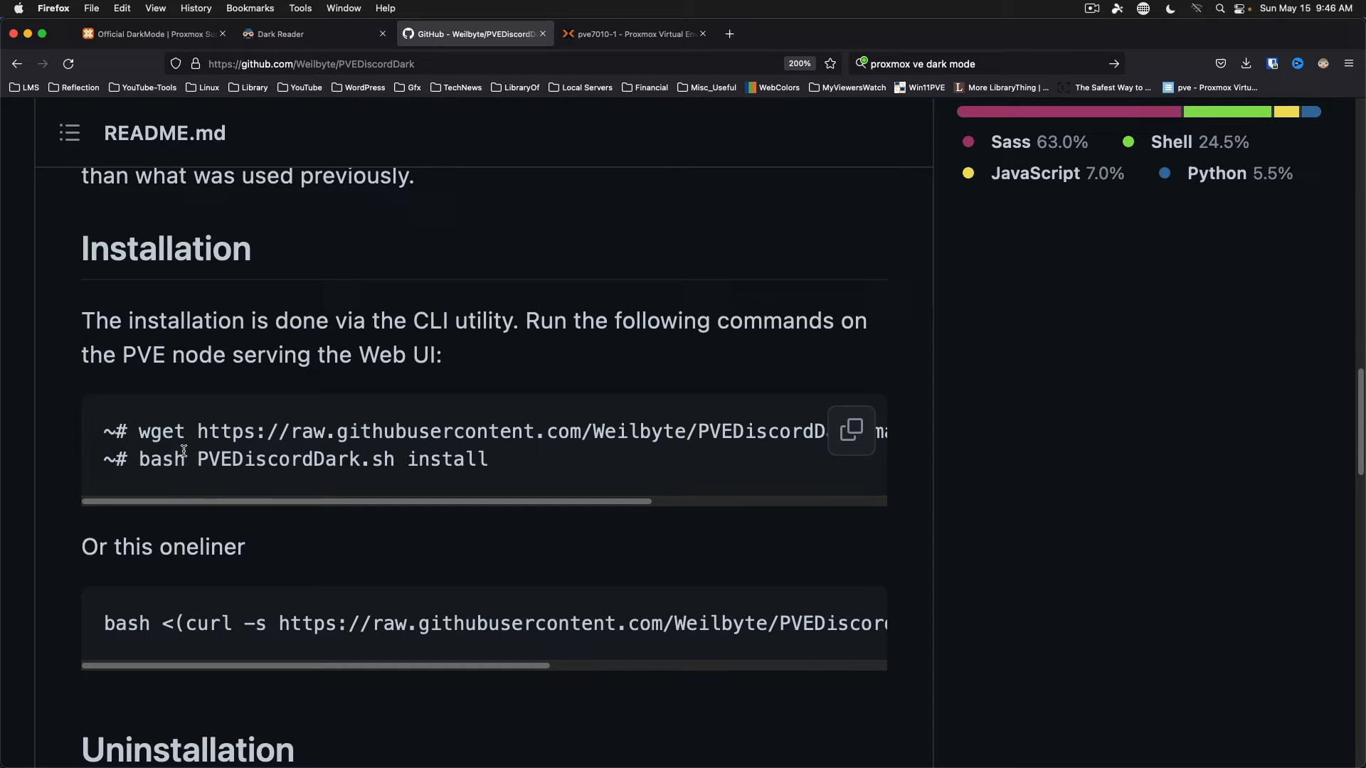
scroll(down, 3)
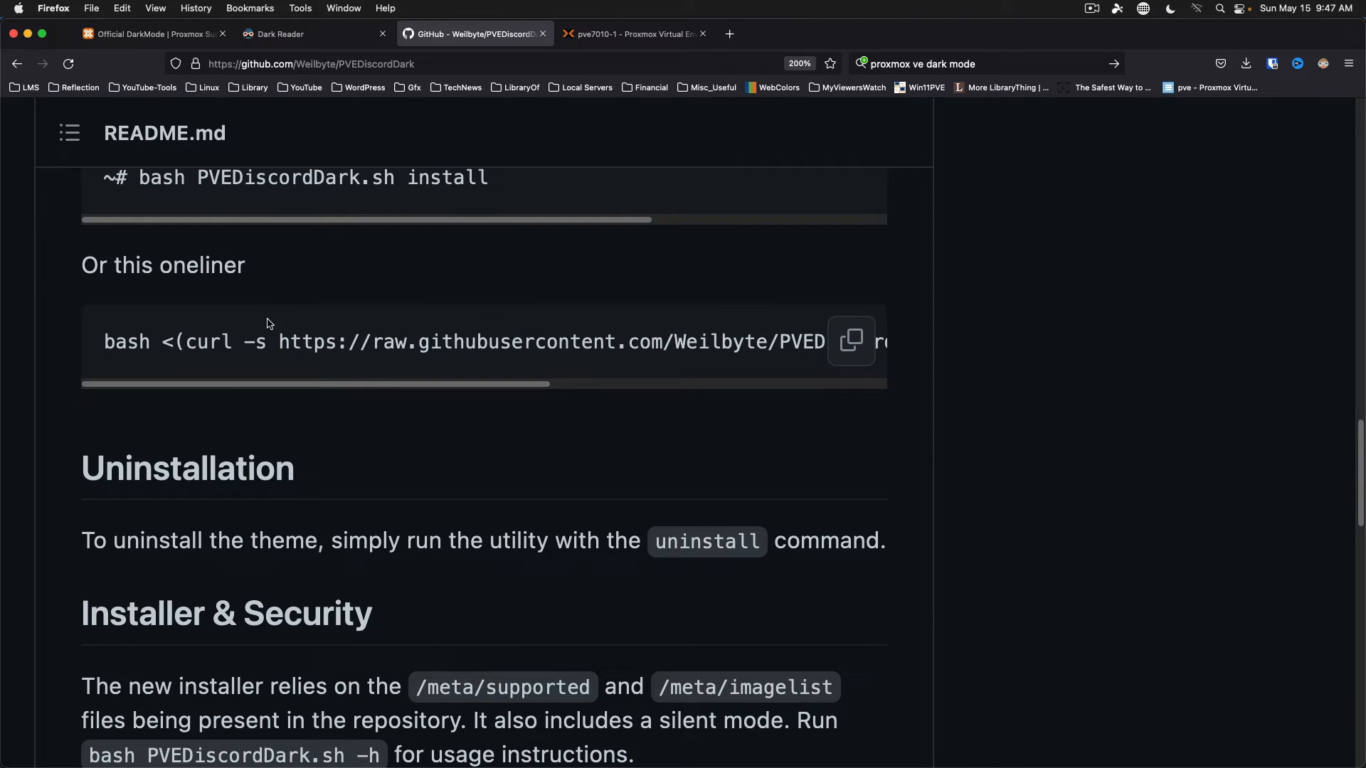
mouse_move(376, 383)
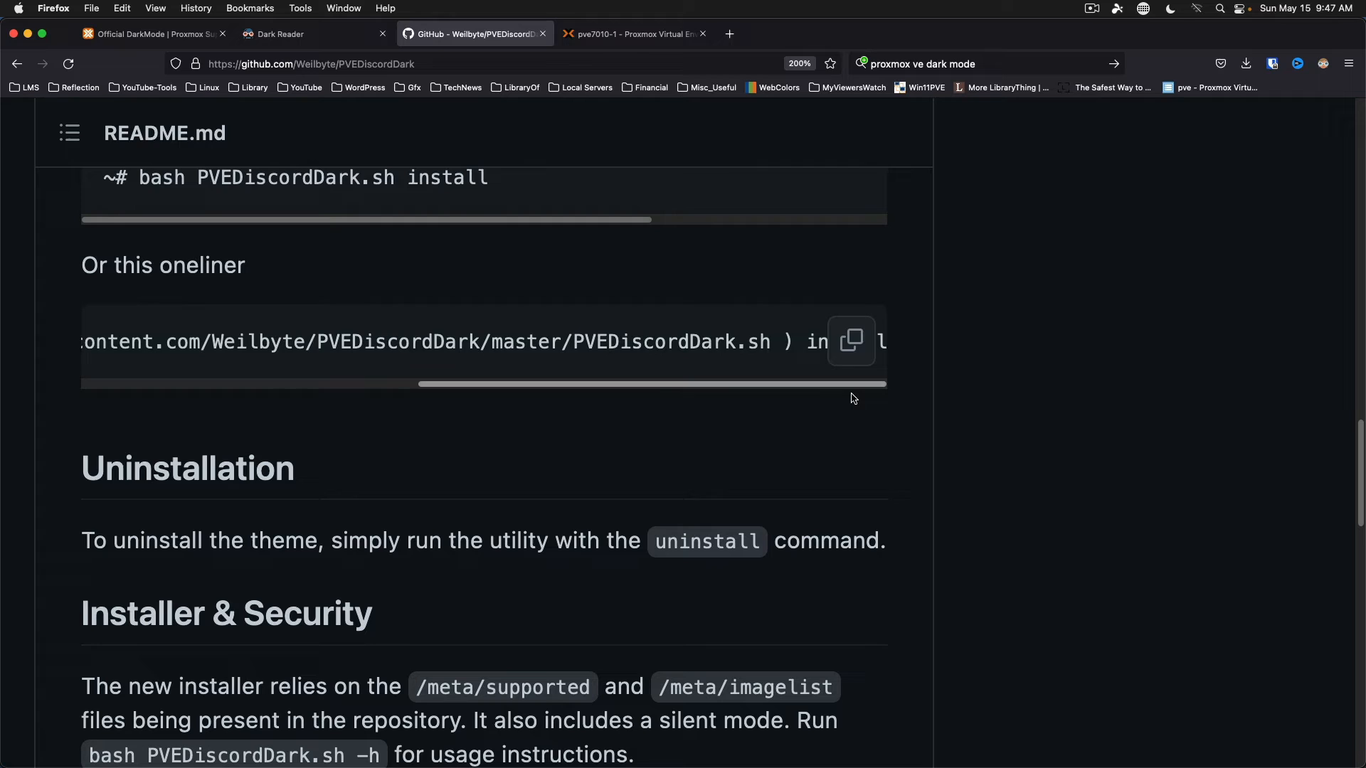
click(851, 341)
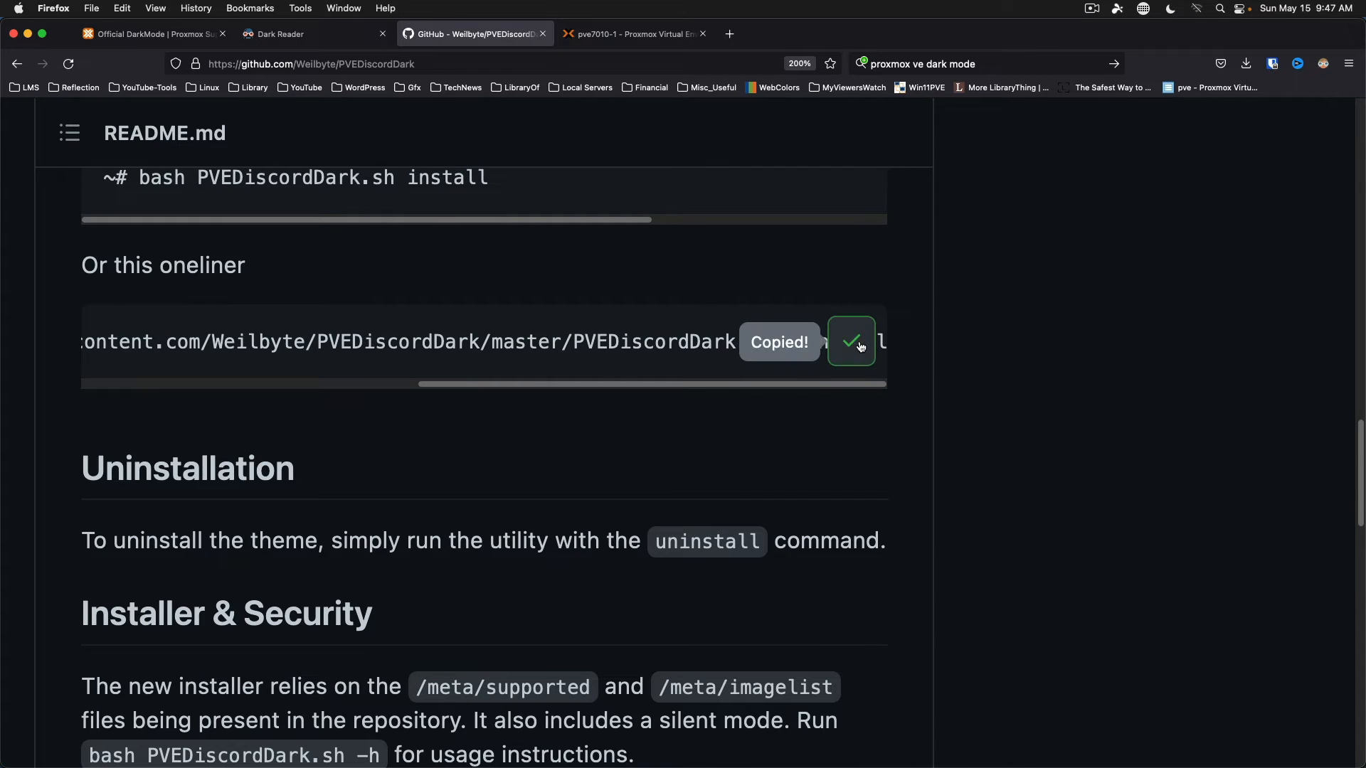
mouse_move(595, 315)
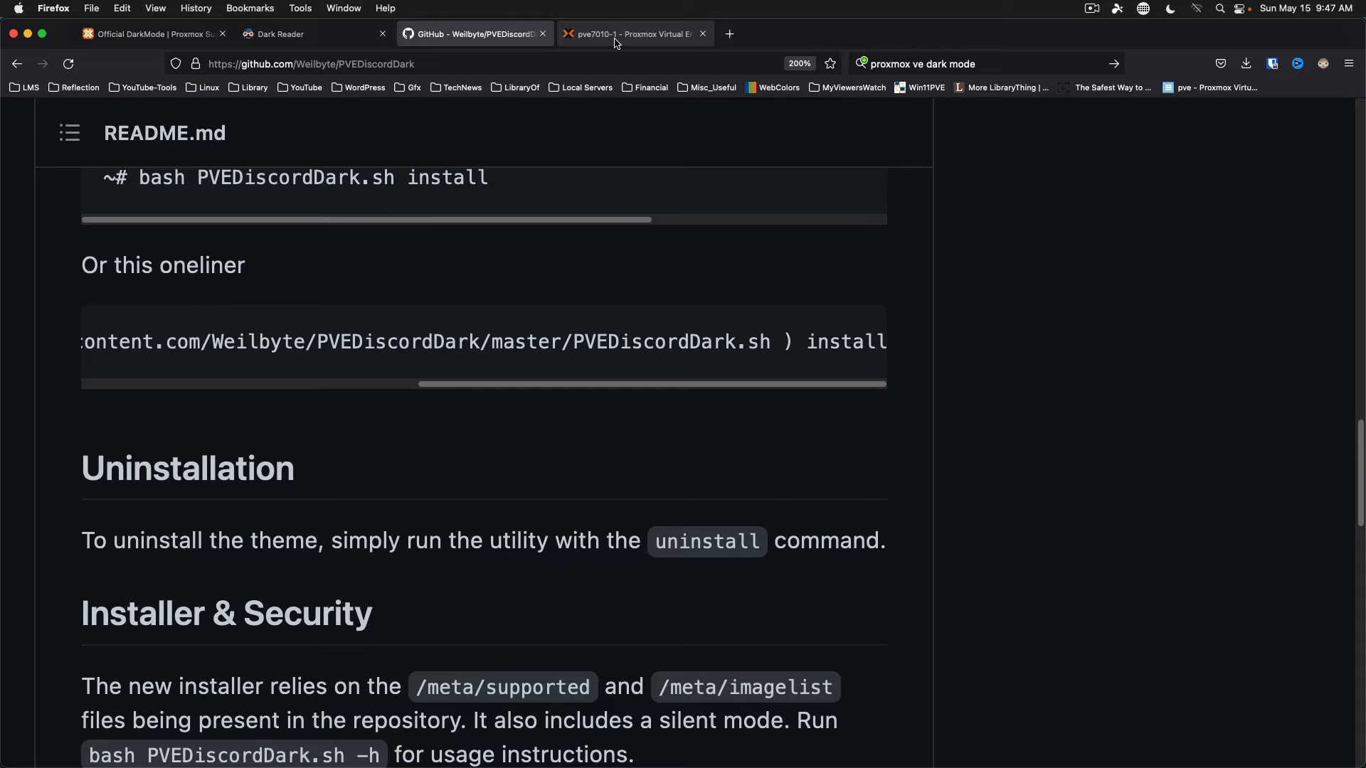
Run the pasted PVEDiscordDark oneliner in node pve7010-1's Shell to apply the dark theme
click(632, 34)
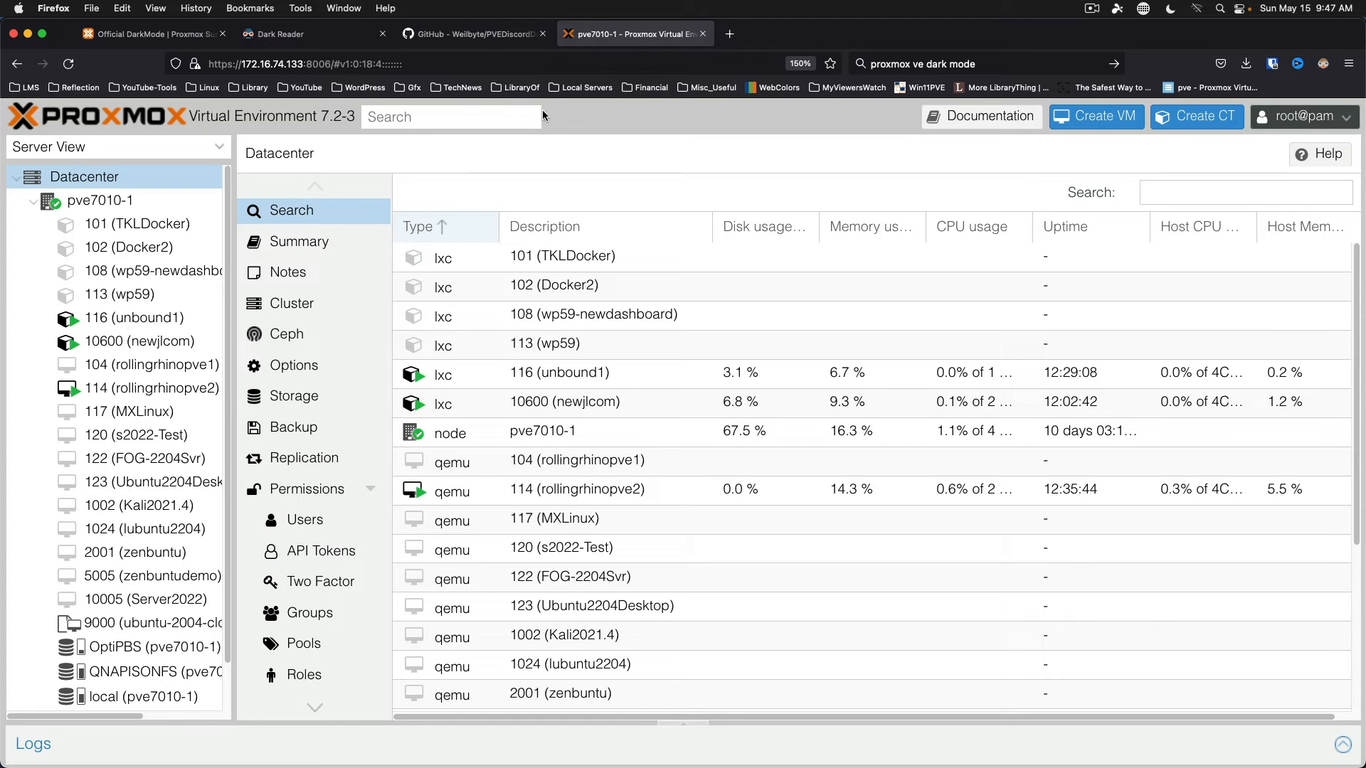
click(100, 199)
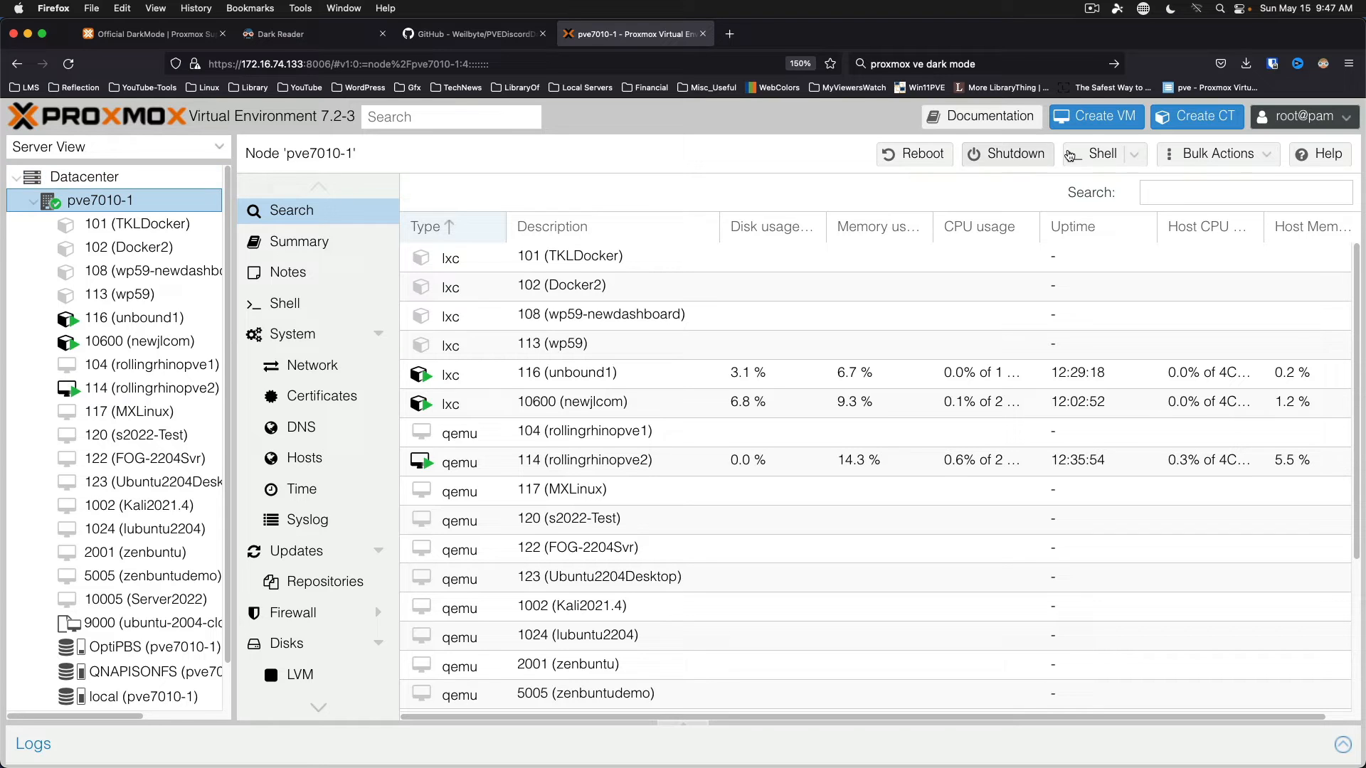
click(1093, 153)
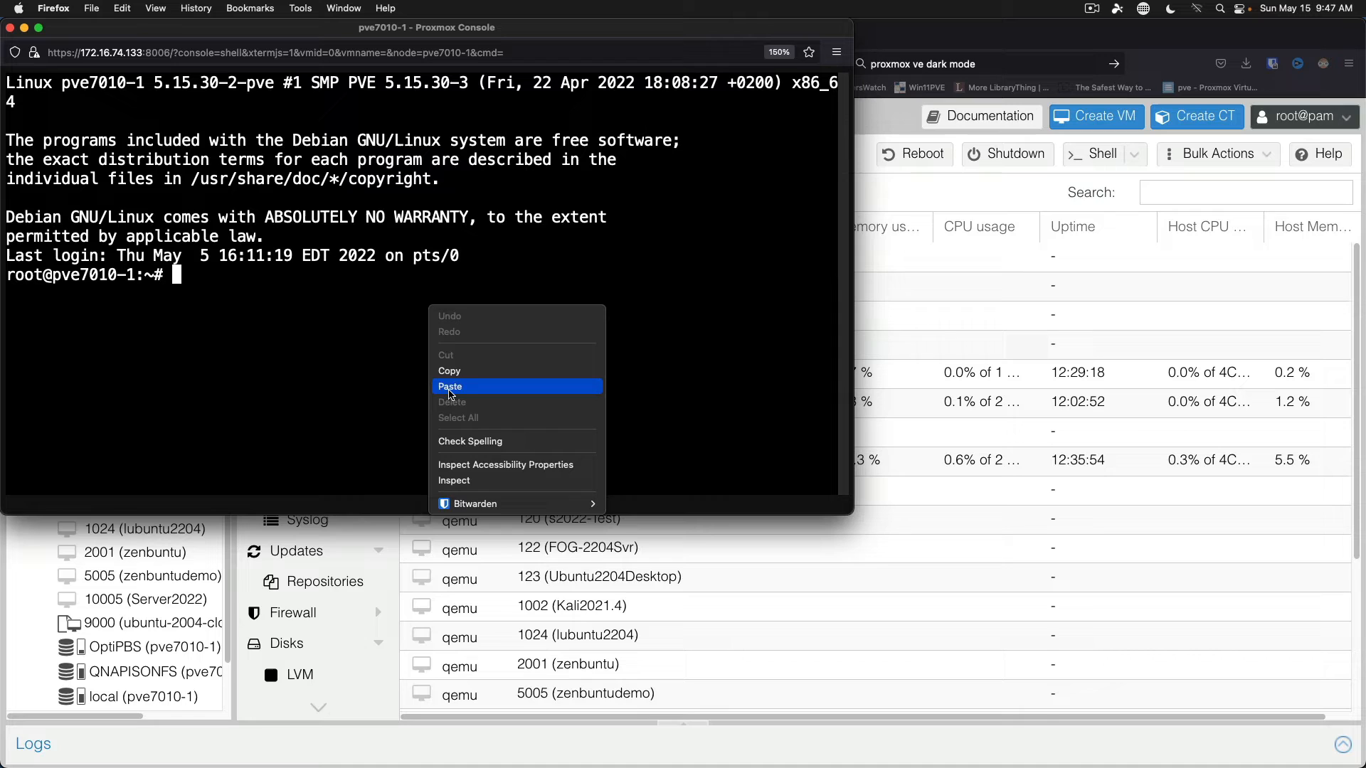
click(450, 387)
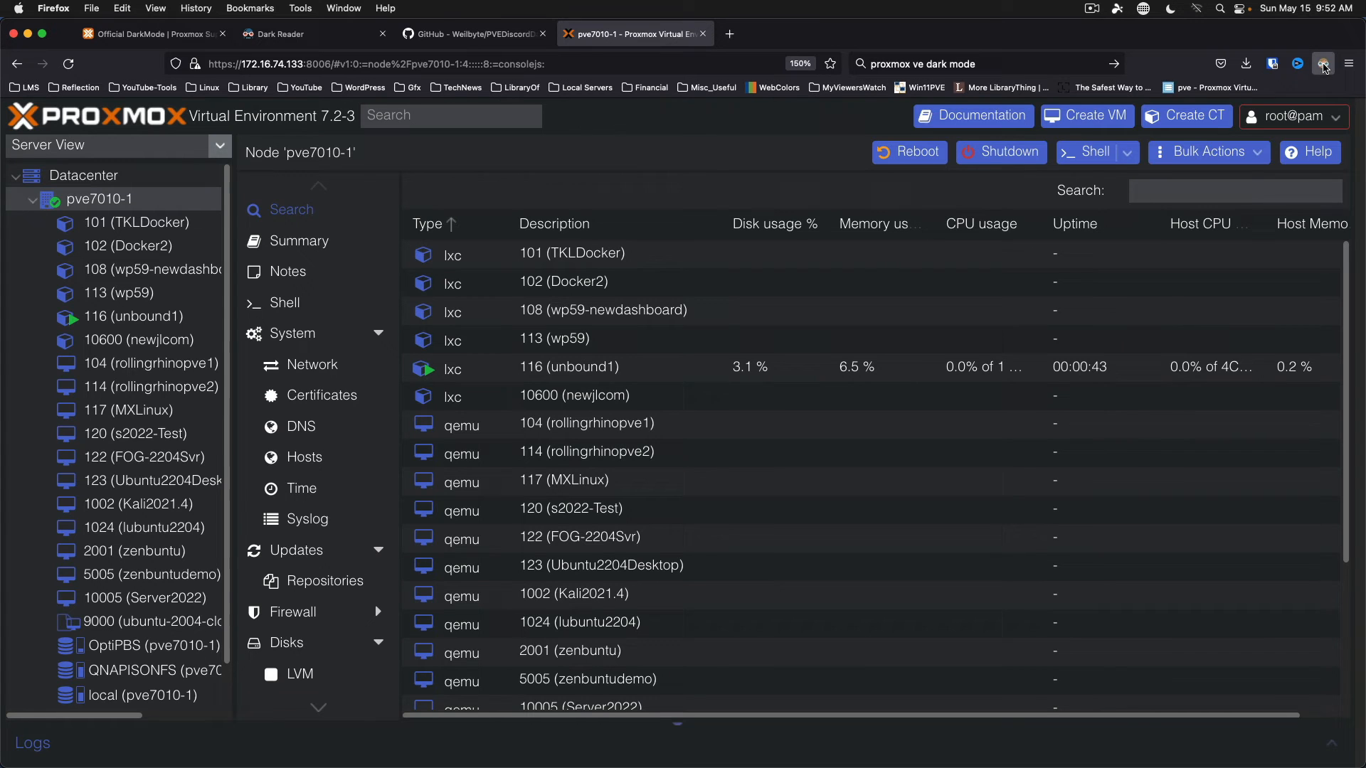
Toggle Dark Reader off, on and off again over the PVEDiscordDark-themed interface
click(1324, 64)
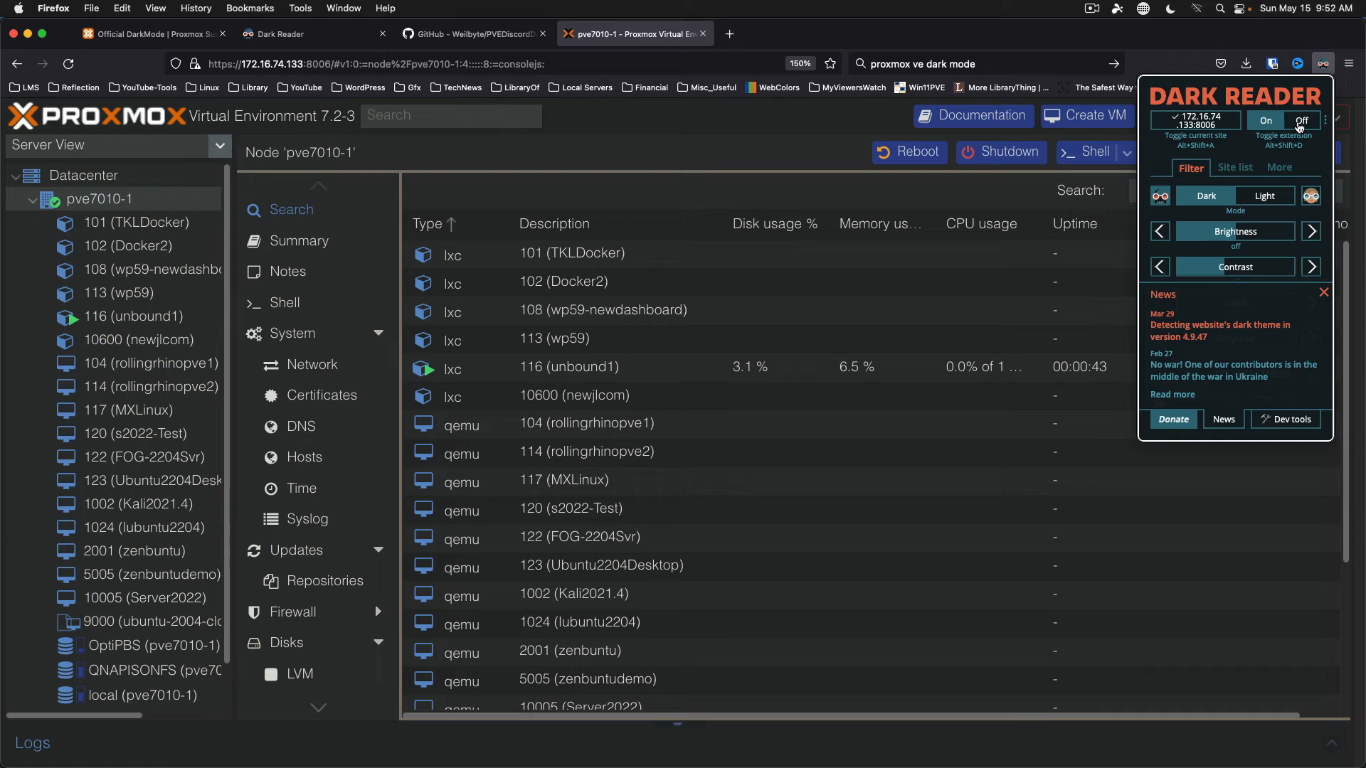
click(1303, 119)
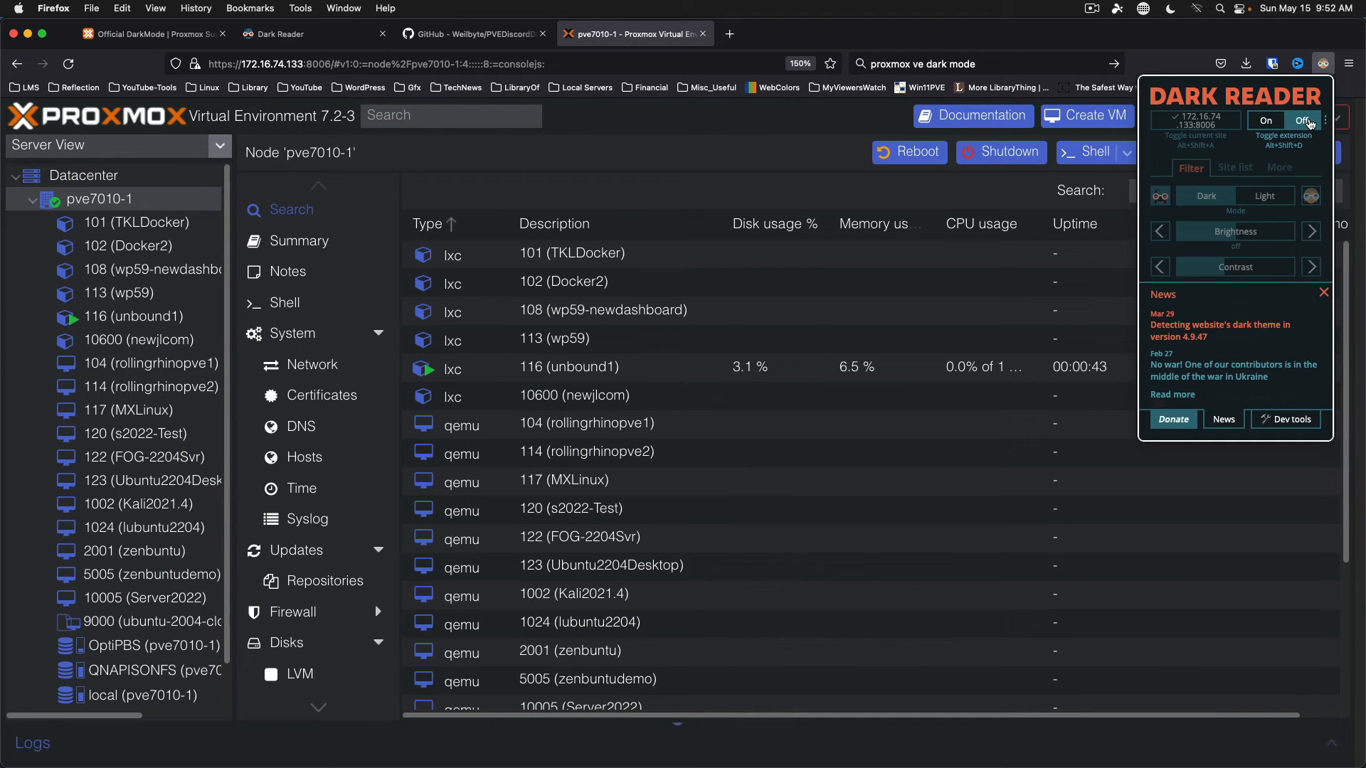
click(1266, 120)
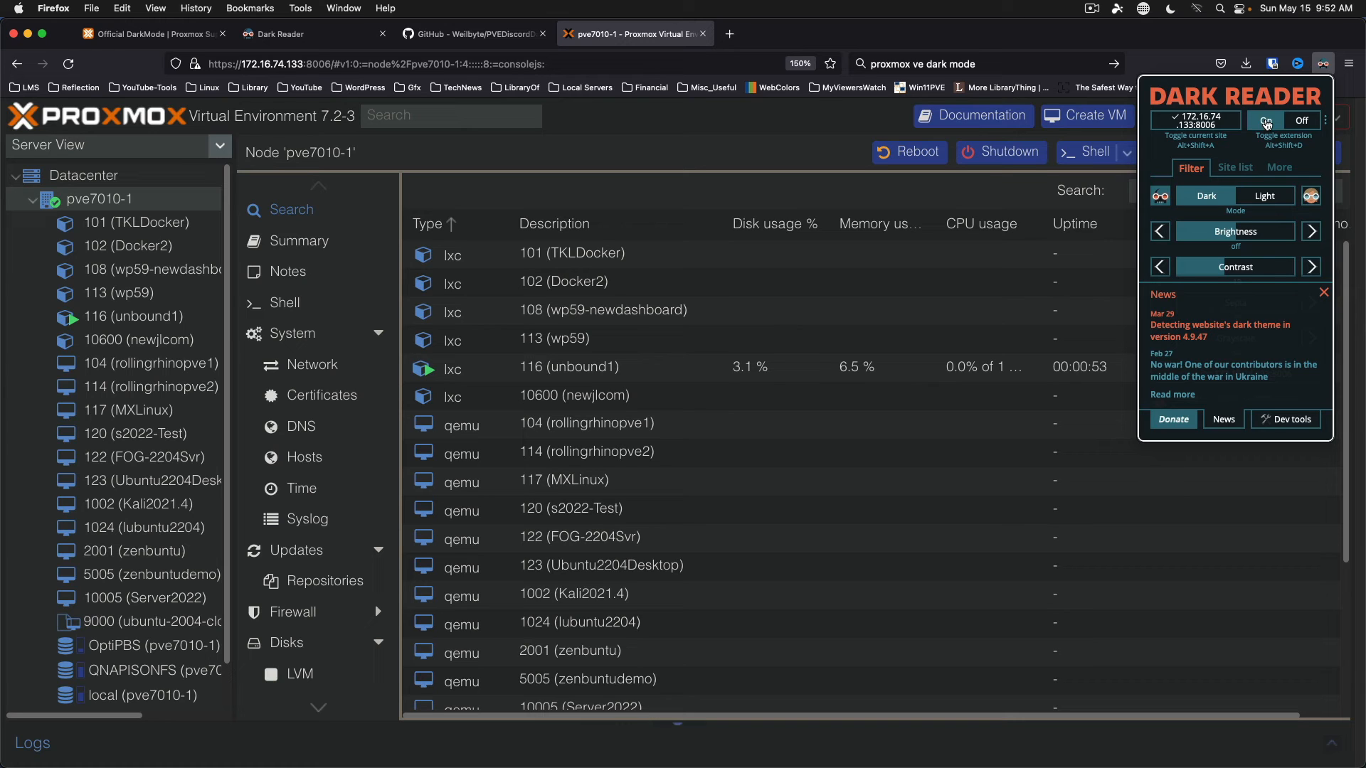
click(1266, 119)
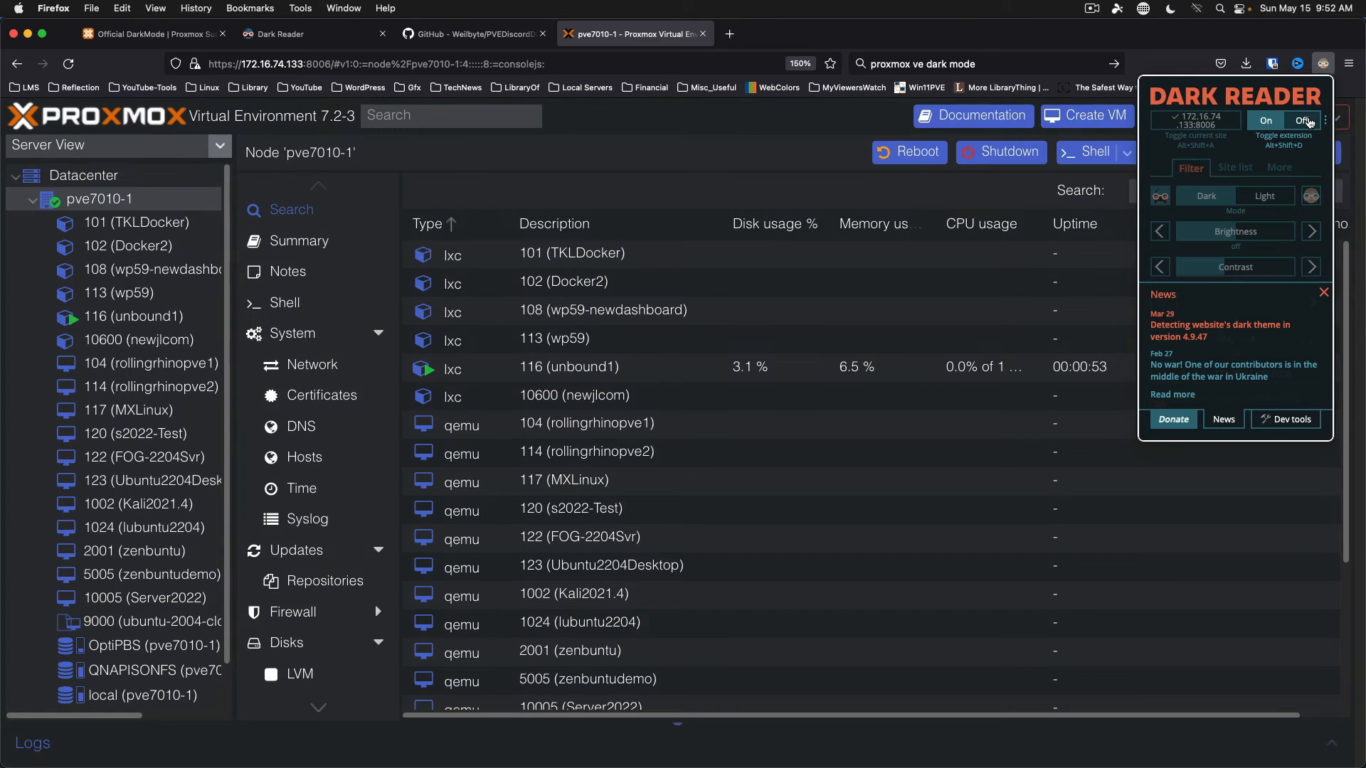